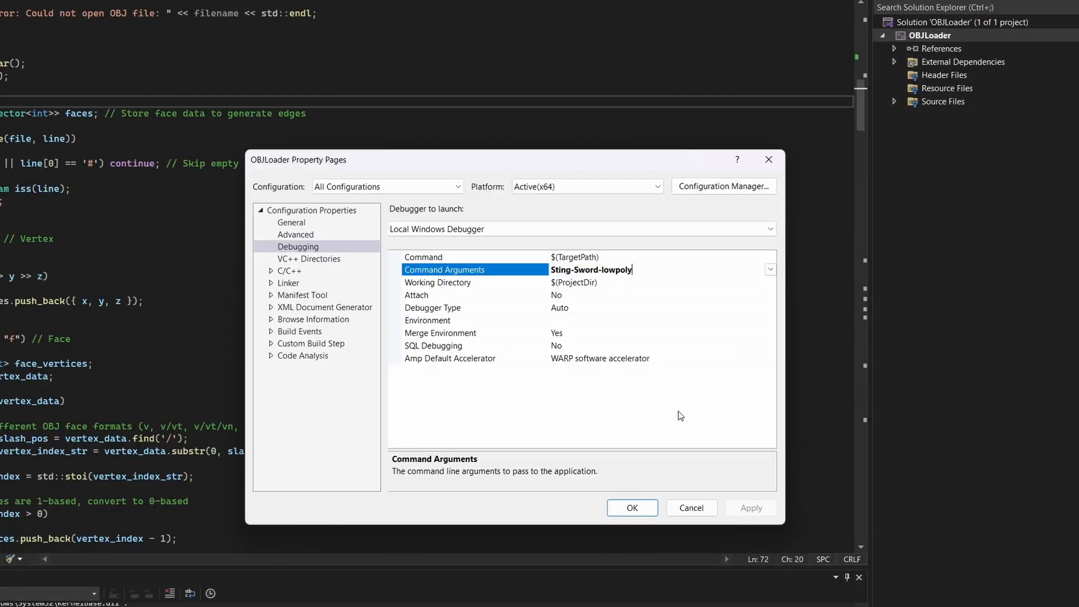
Step: Complete the command argument as Sting-Sword-lowpoly.obj and confirm the property pages
type(".obj")
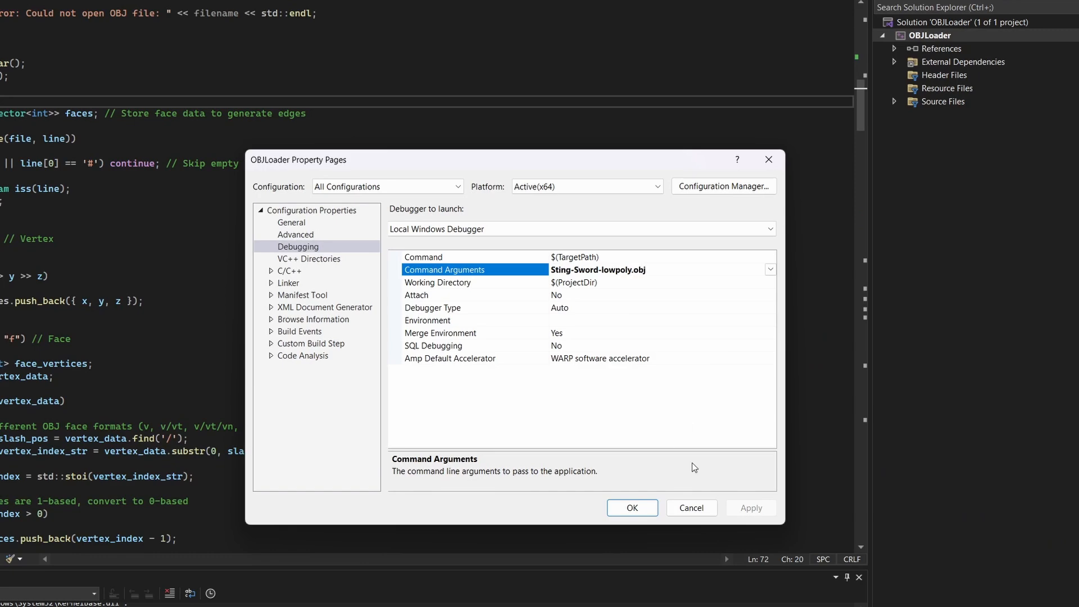
left_click(631, 507)
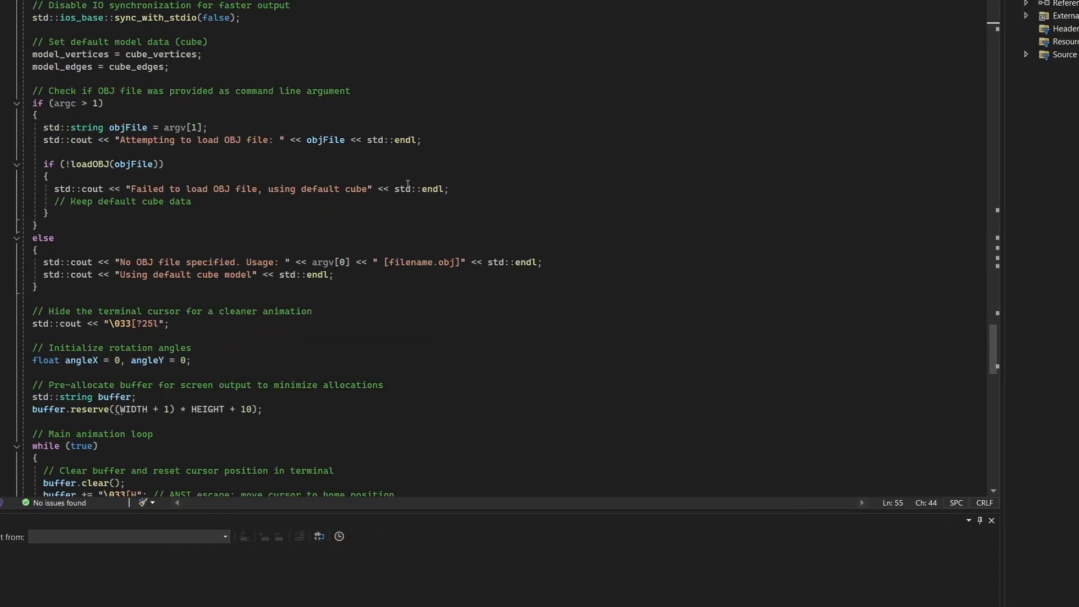
scroll("down", 3)
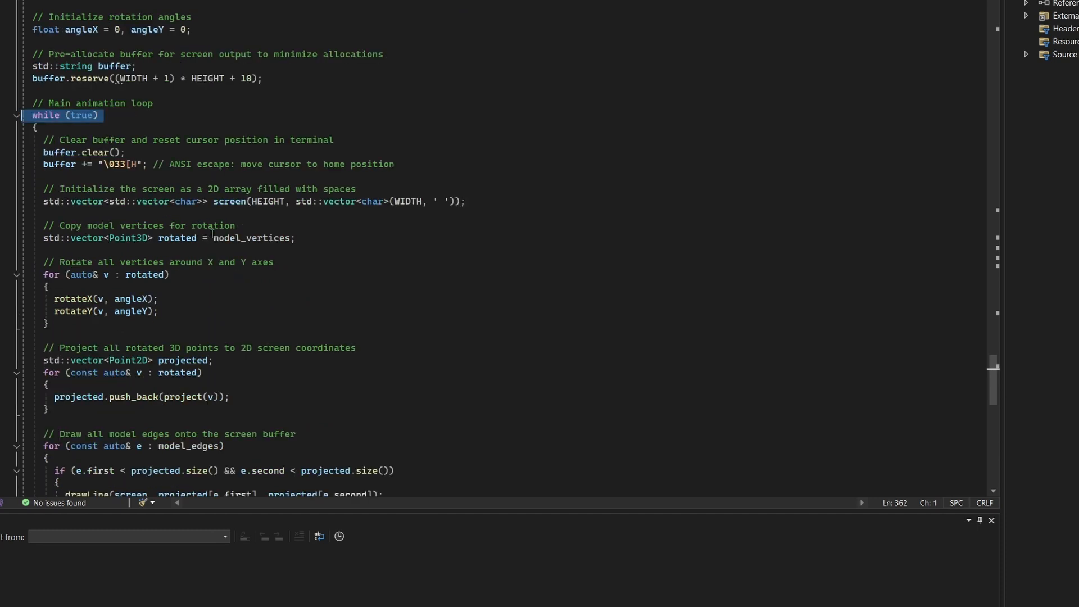
left_click(170, 239)
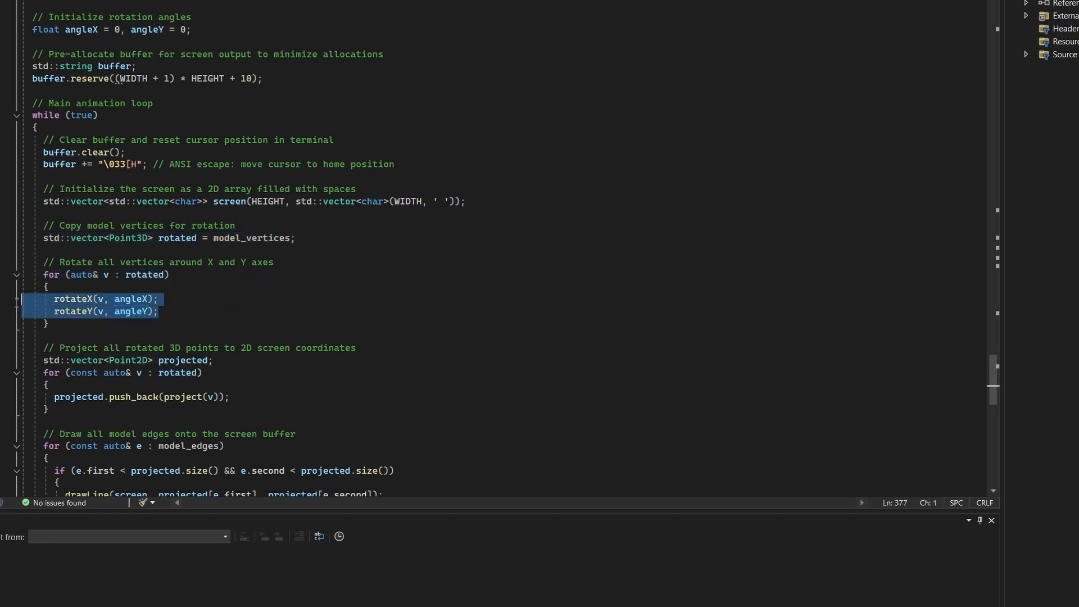
mouse_move(215, 320)
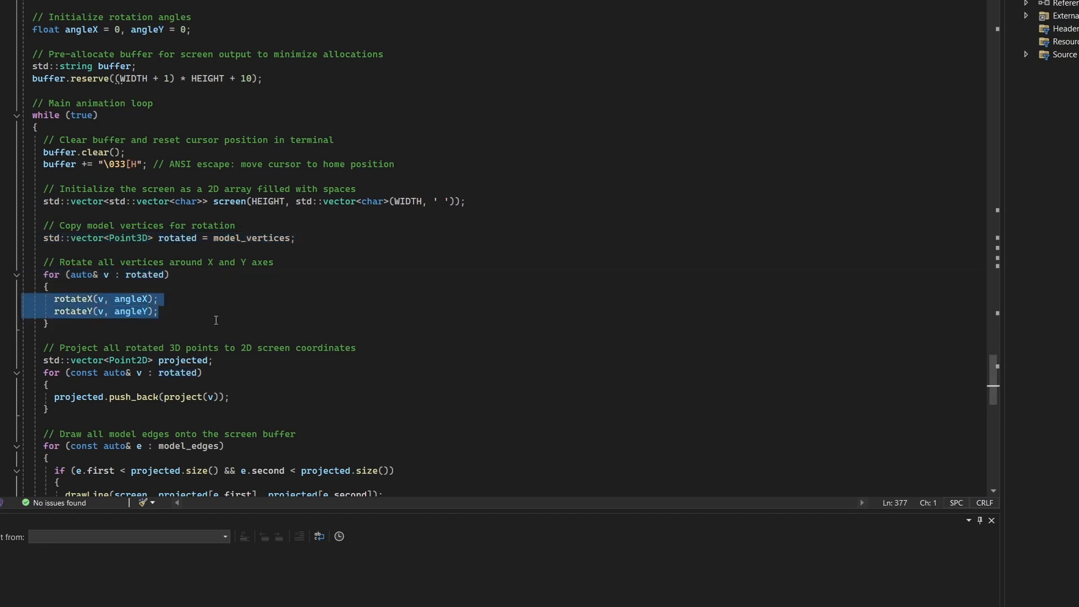
left_click(48, 324)
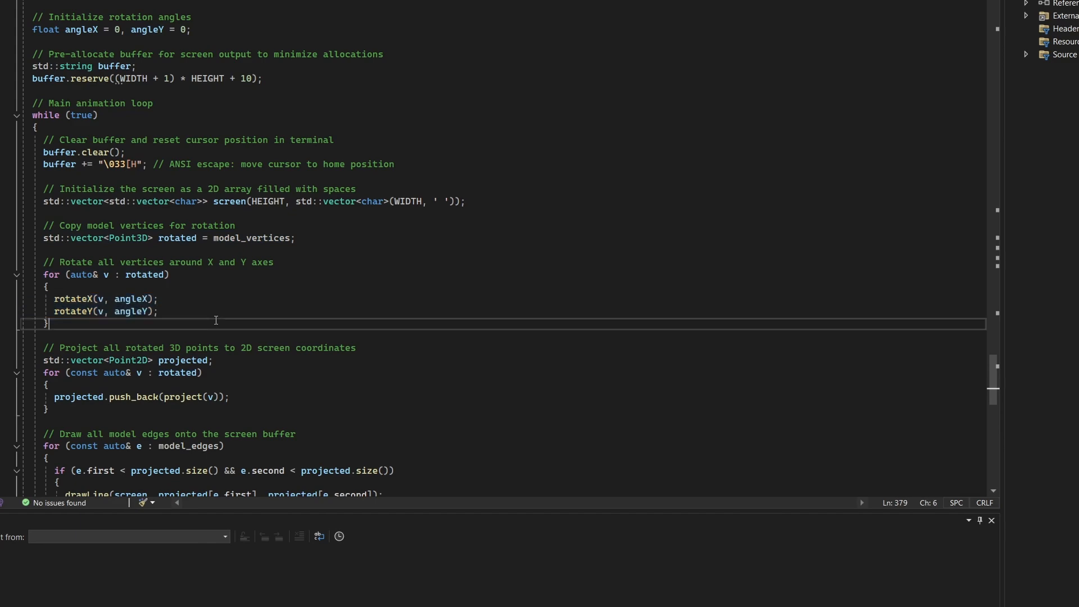
scroll("down", 3)
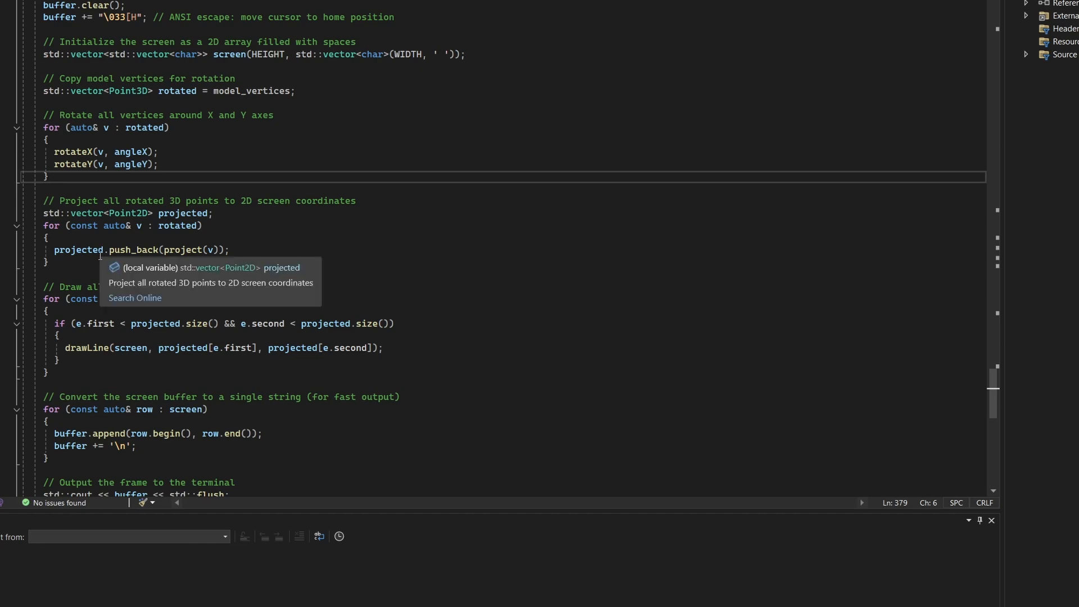
scroll("down", 3)
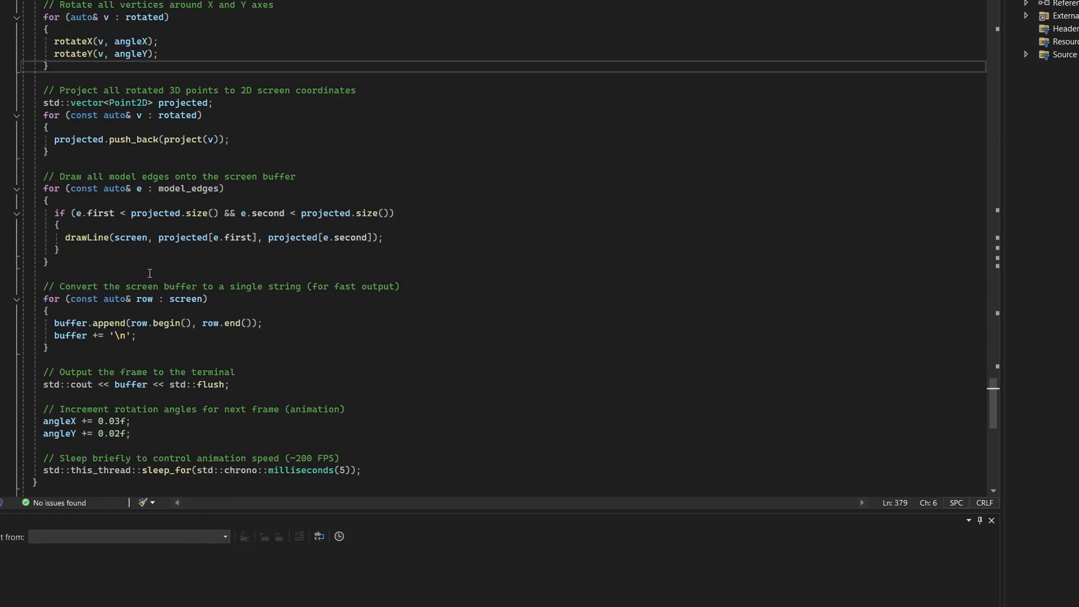
scroll("down", 3)
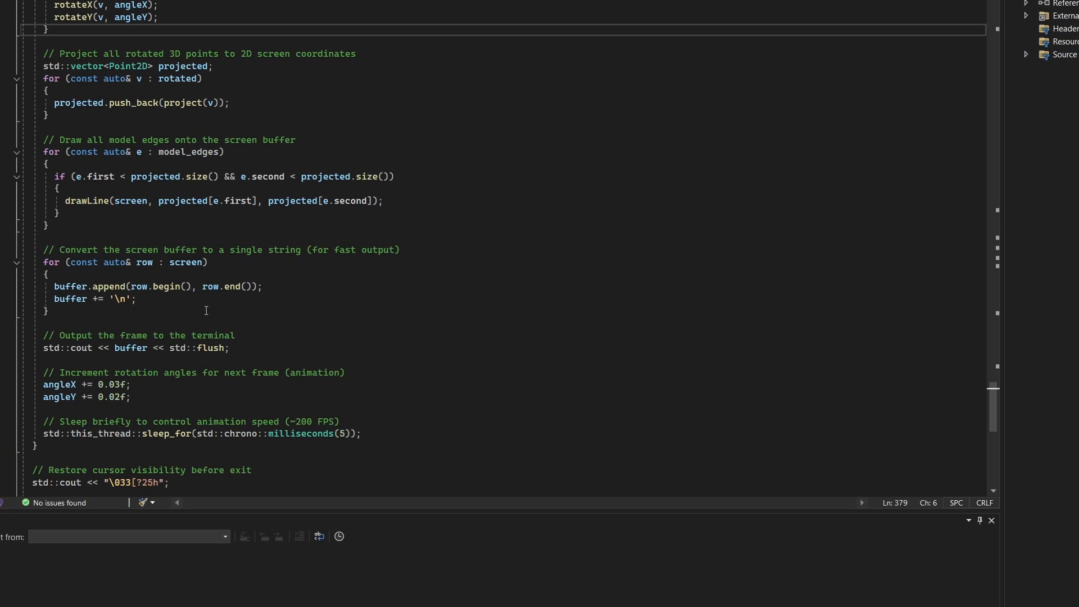
scroll("down", 3)
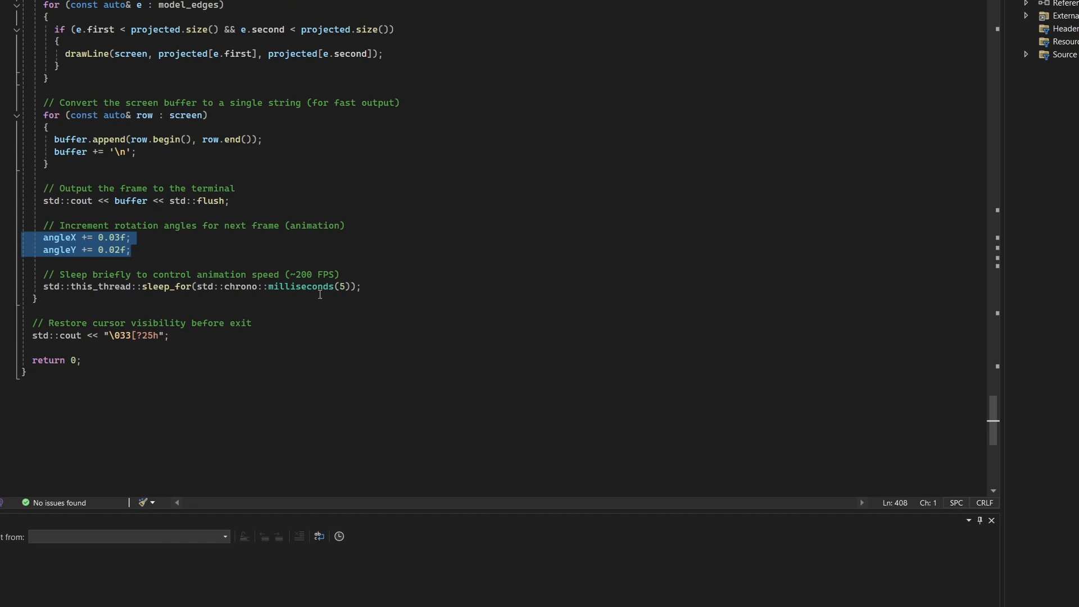
left_click(131, 237)
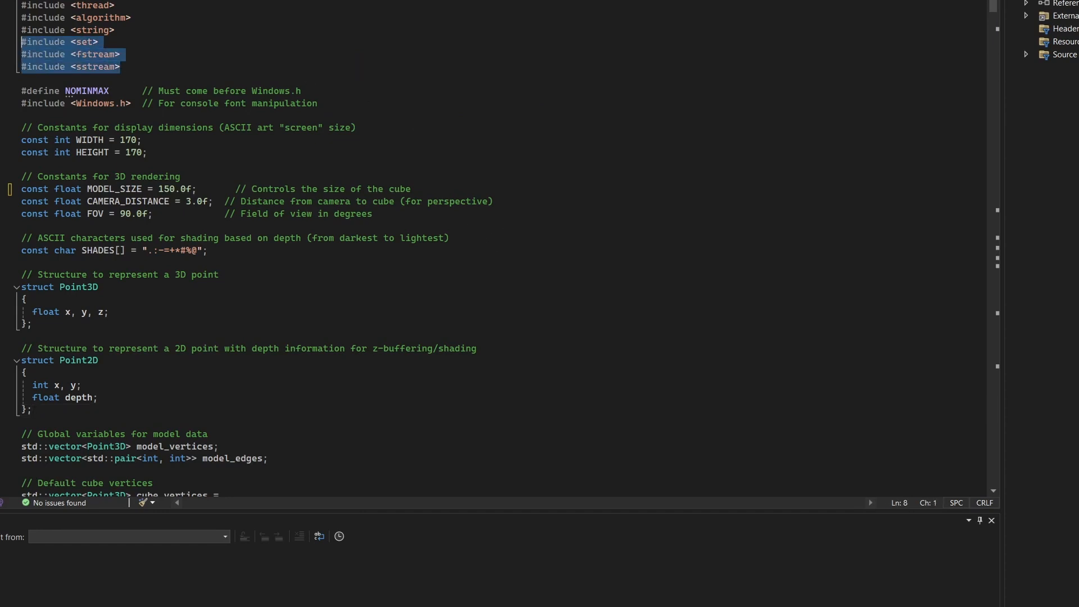
left_click(44, 42)
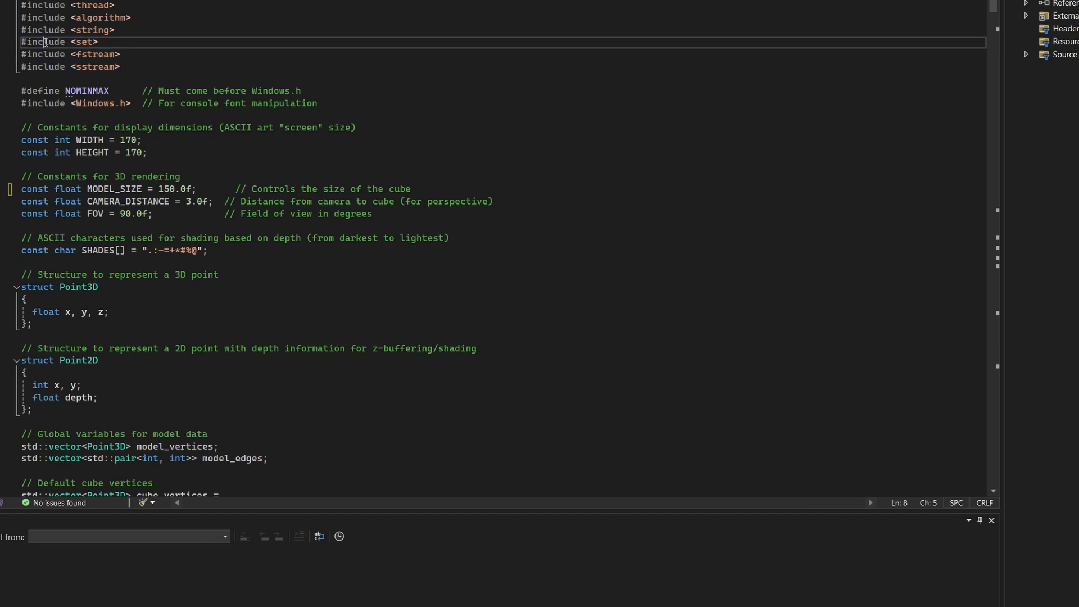
triple_click(58, 42)
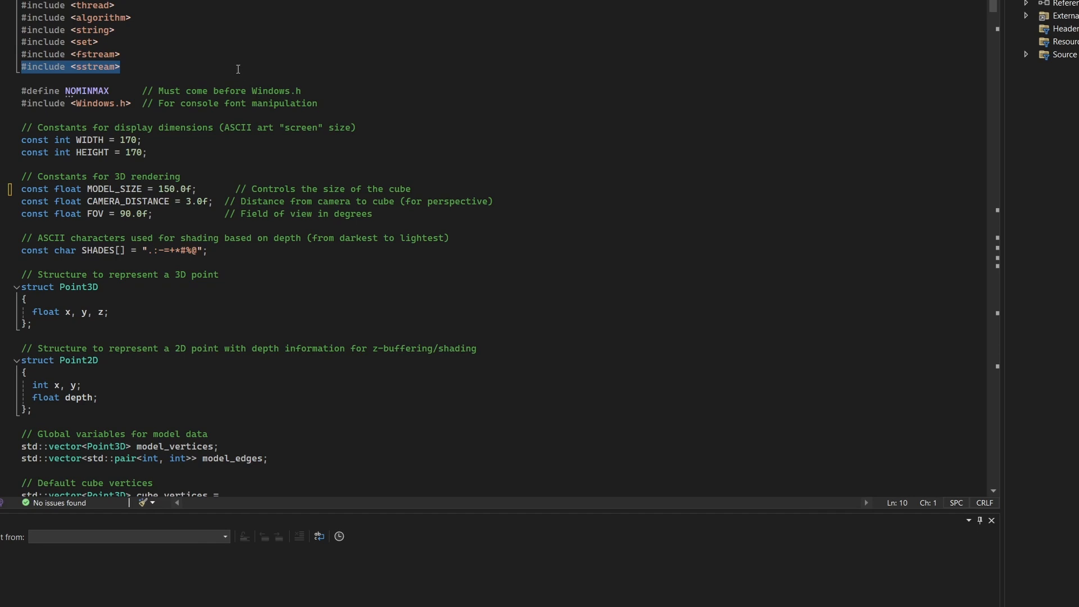
scroll("down", 3)
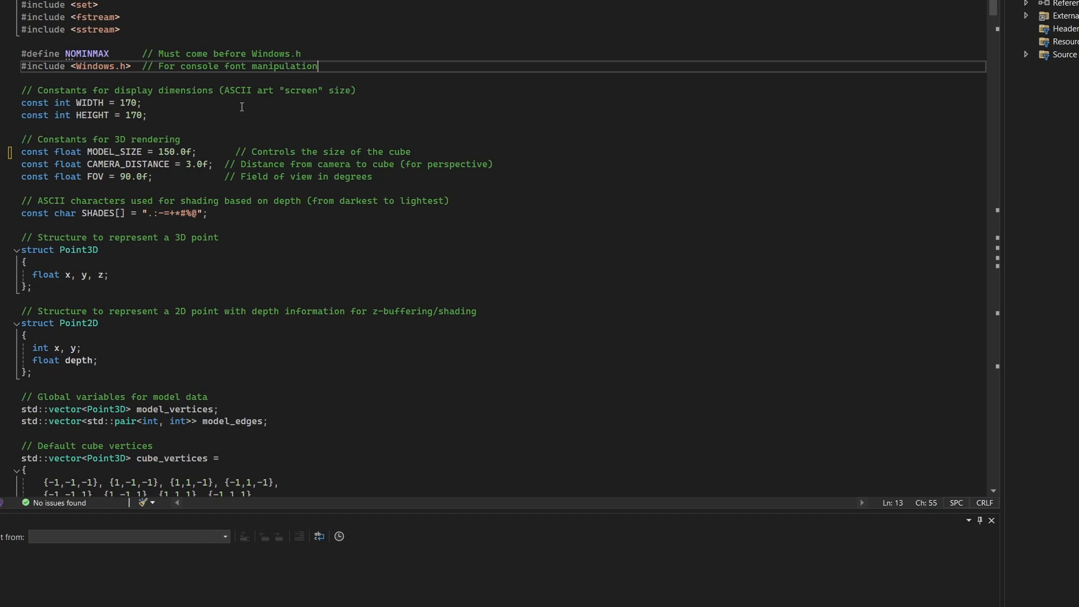
left_click_drag(21, 90, 147, 114)
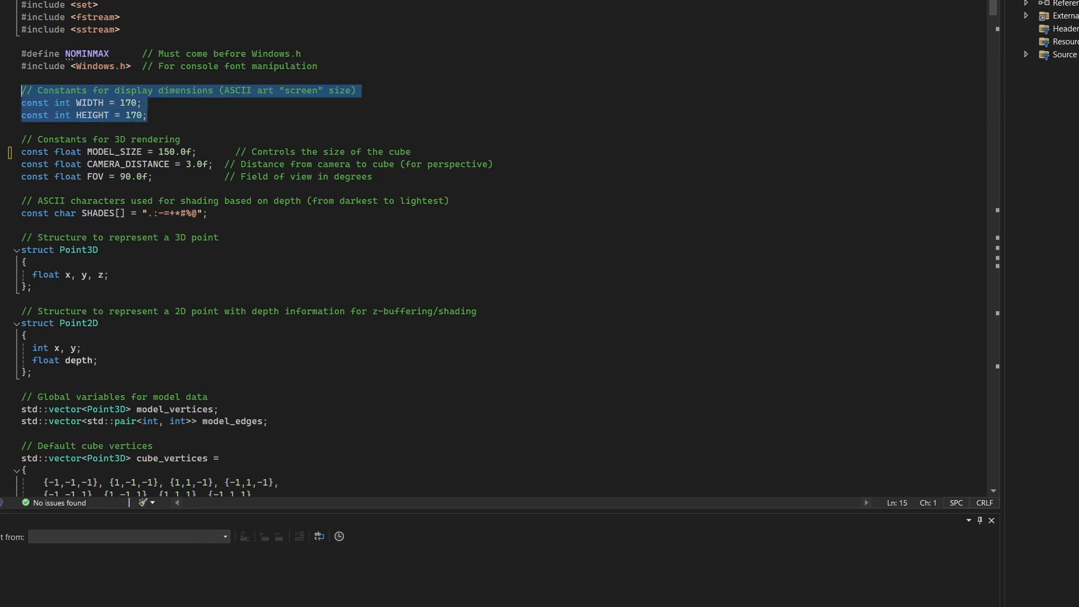
mouse_move(225, 110)
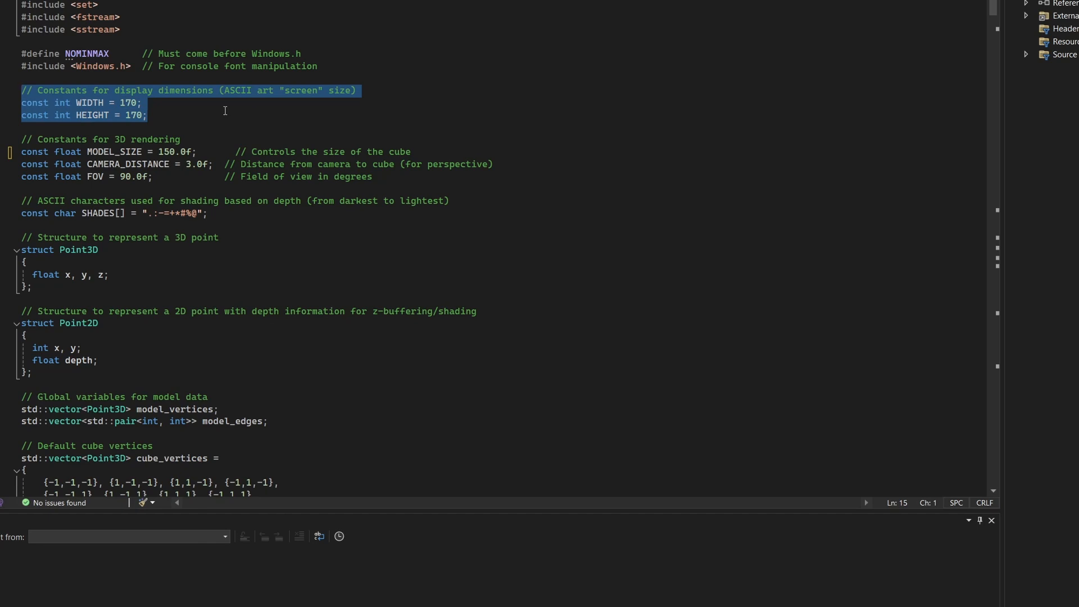
left_click(147, 115)
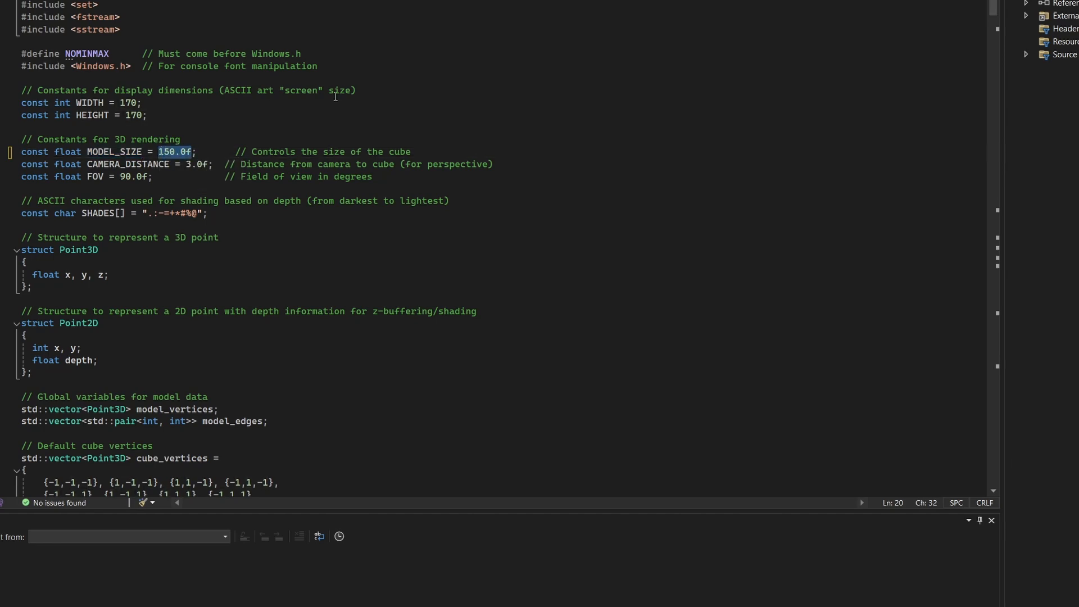
mouse_move(348, 110)
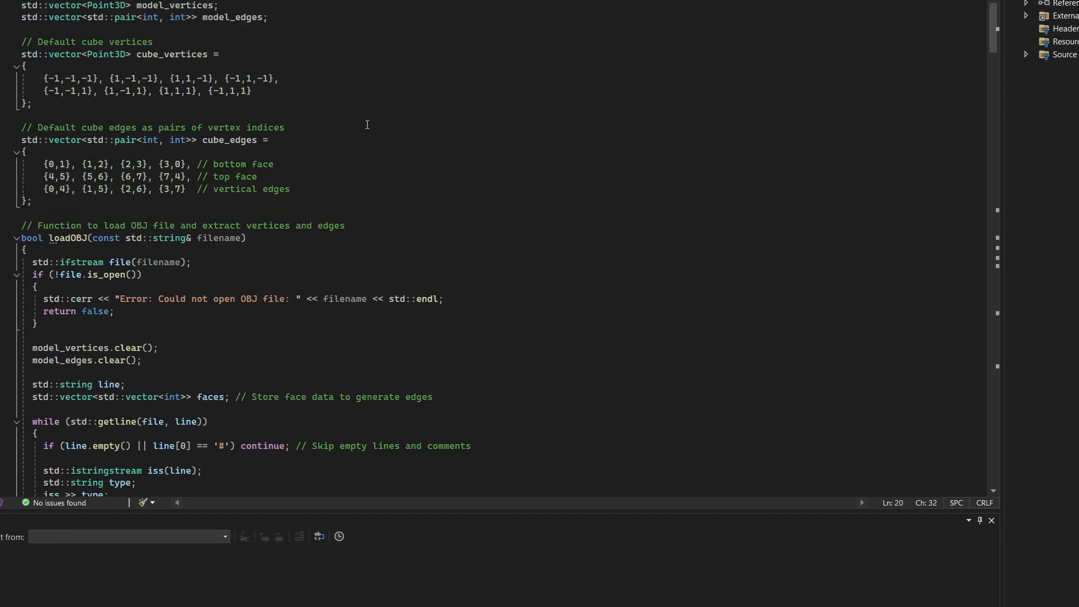
scroll("down", 3)
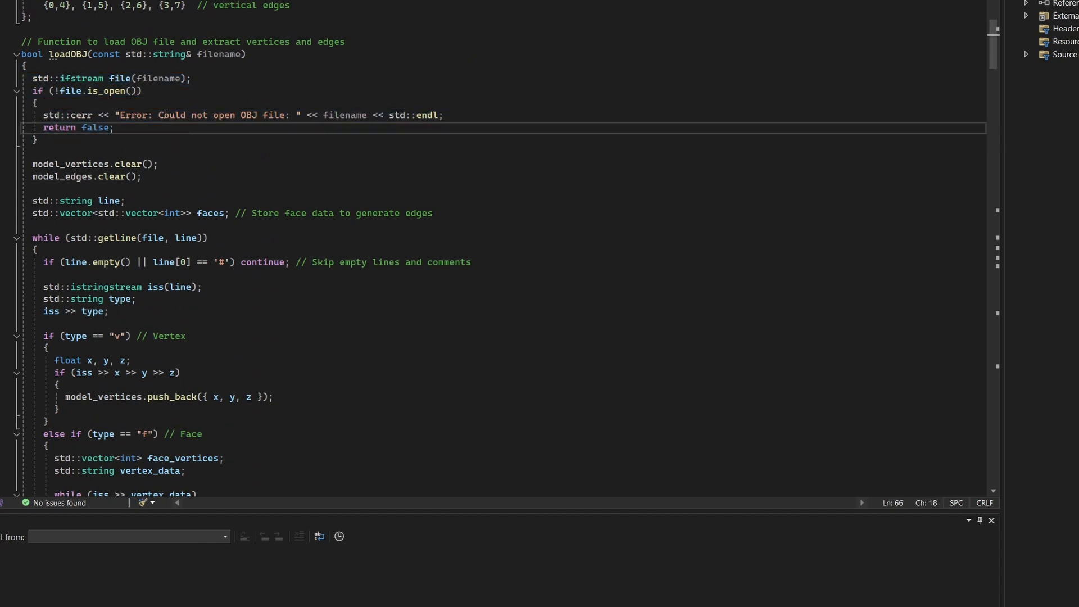
left_click_drag(121, 115, 285, 115)
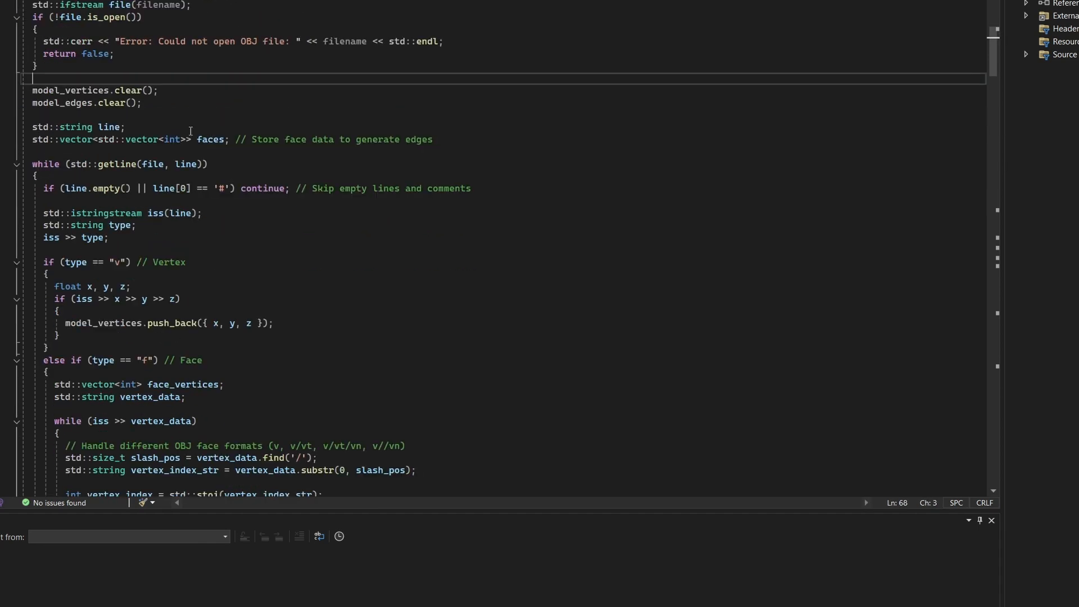
left_click_drag(33, 90, 141, 102)
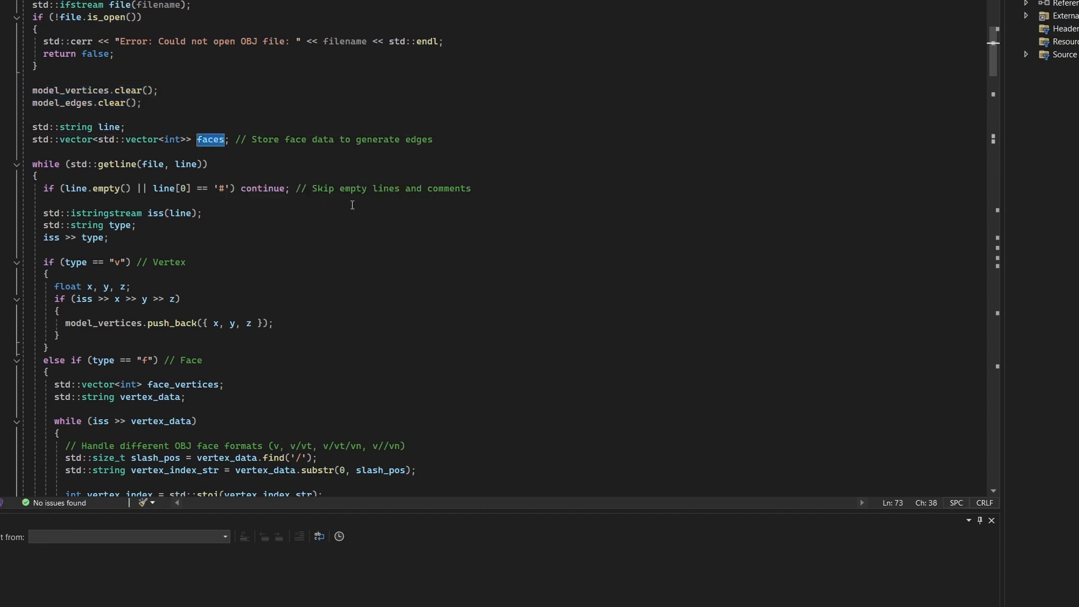
scroll("down", 3)
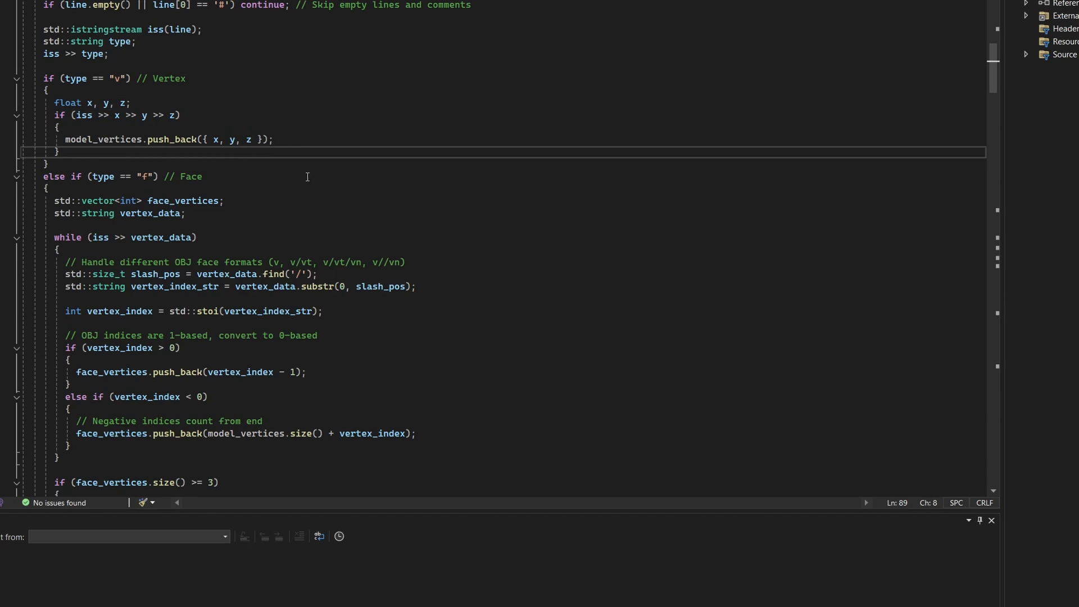
Step: Highlight model_vertices and vertex_index uses in the face-index parsing loop
double_click(102, 139)
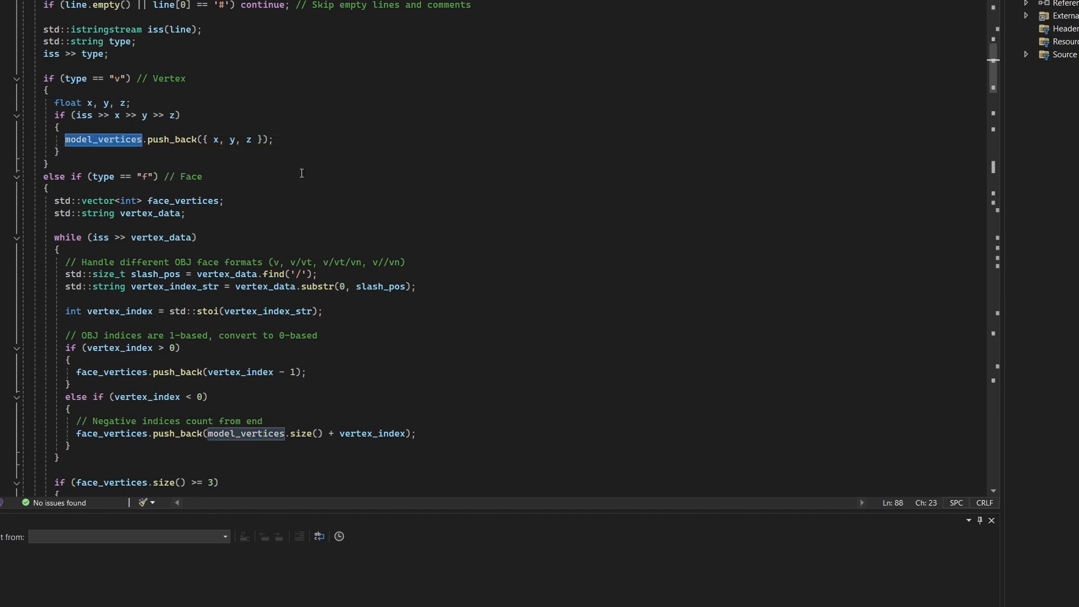
scroll("down", 3)
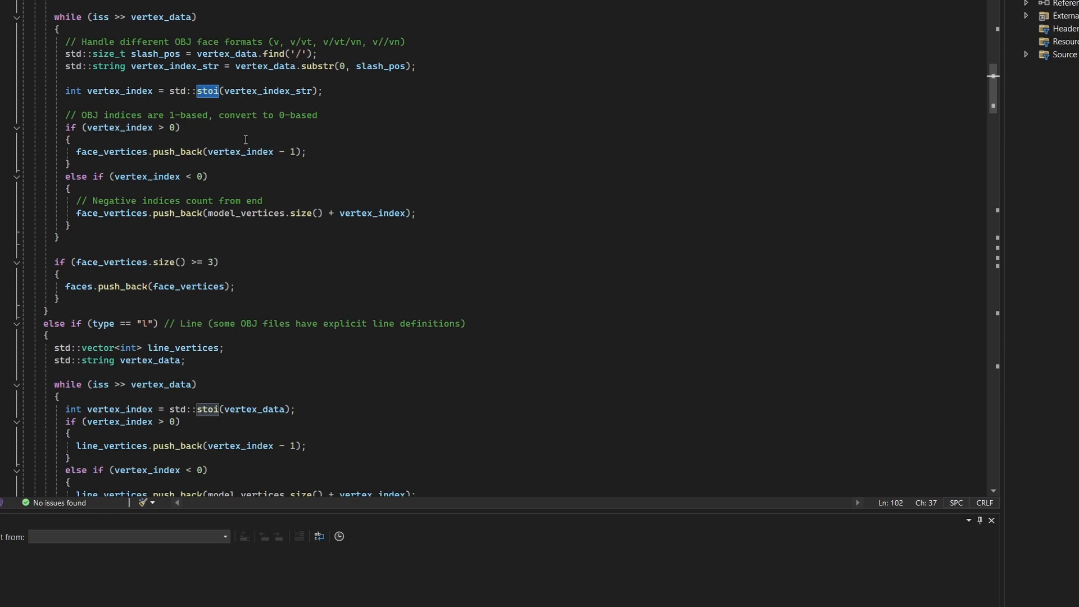
mouse_move(229, 149)
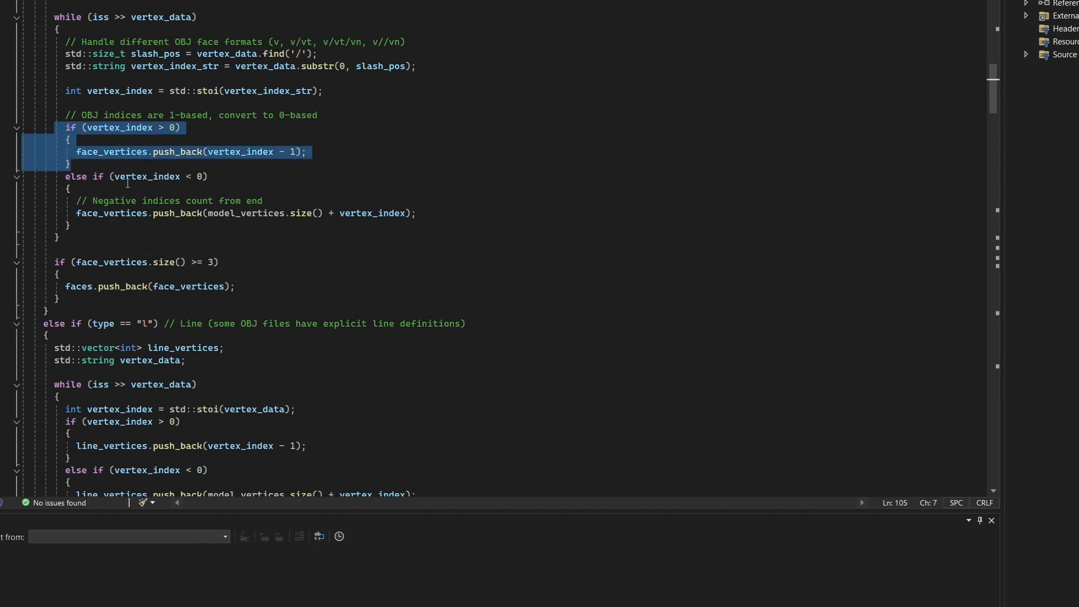
left_click(145, 176)
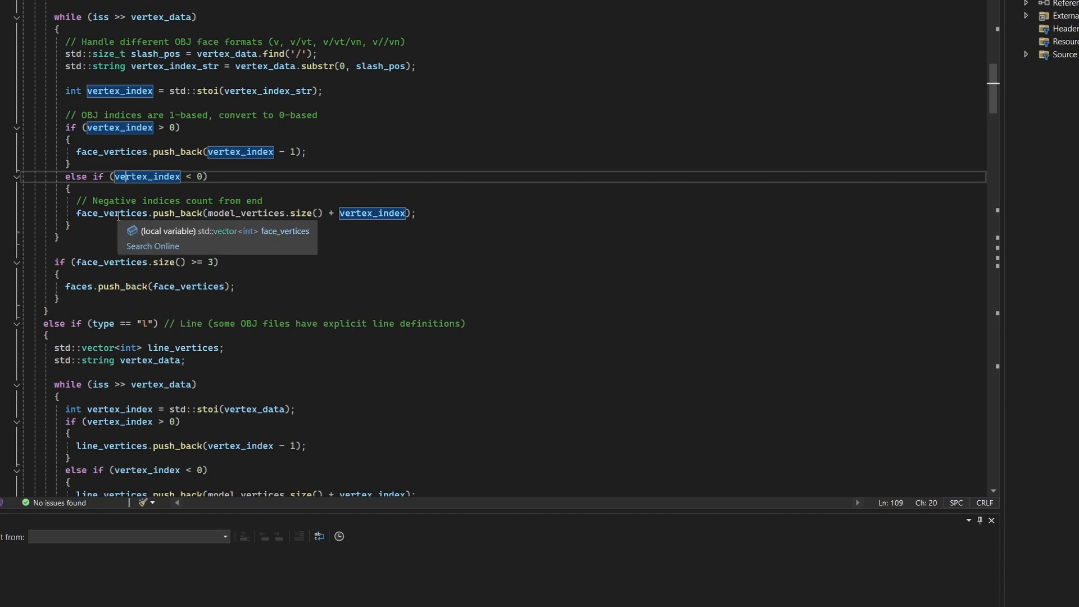
mouse_move(156, 233)
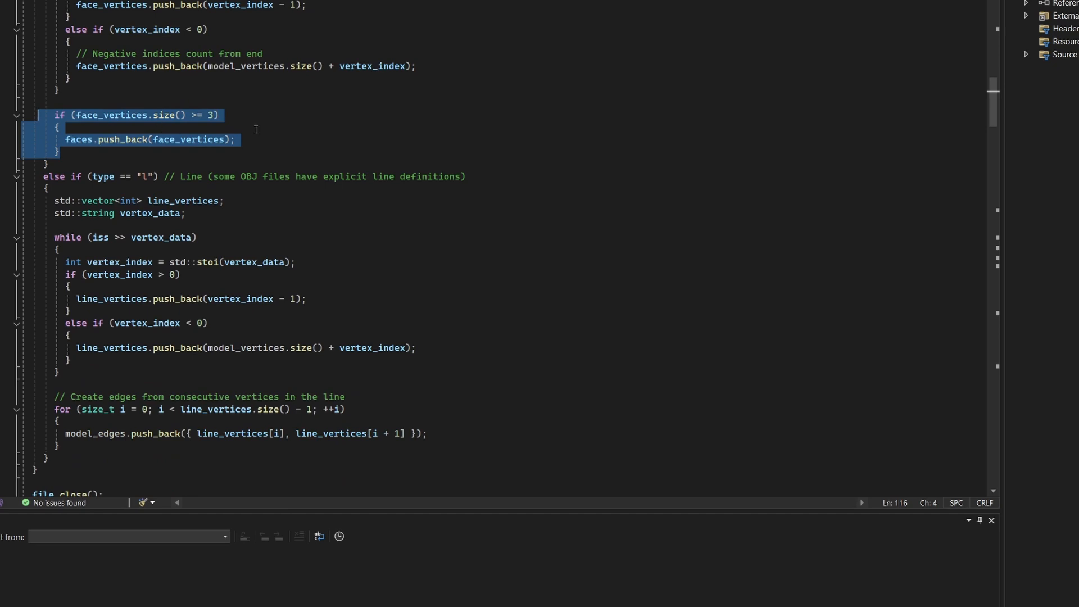
Step: Move down past the three-vertex face check to the 'l' line-edge parsing block
scroll("down", 3)
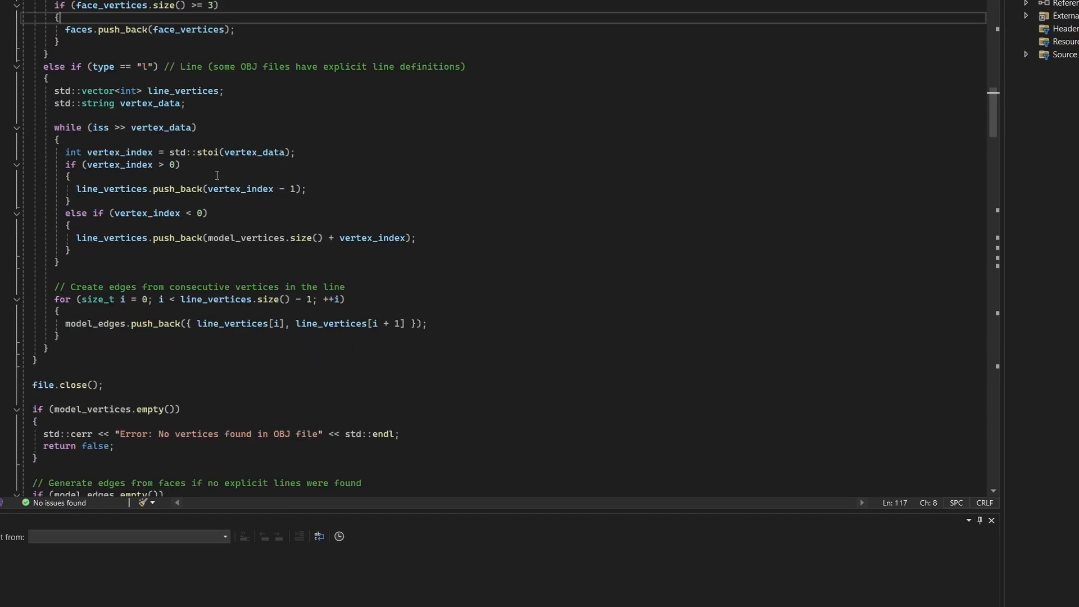
scroll("down", 3)
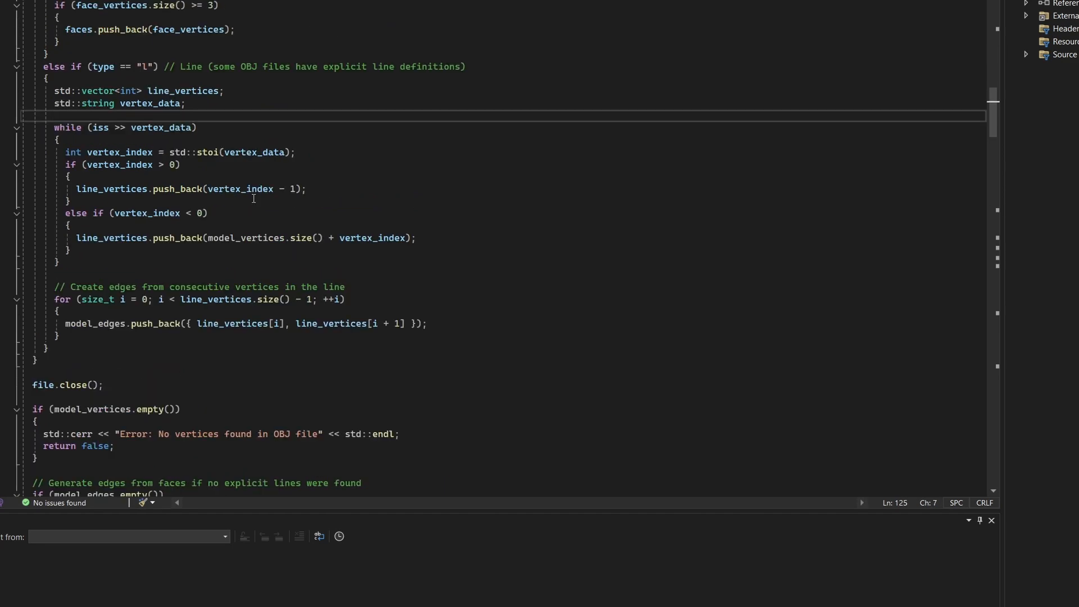
scroll("down", 3)
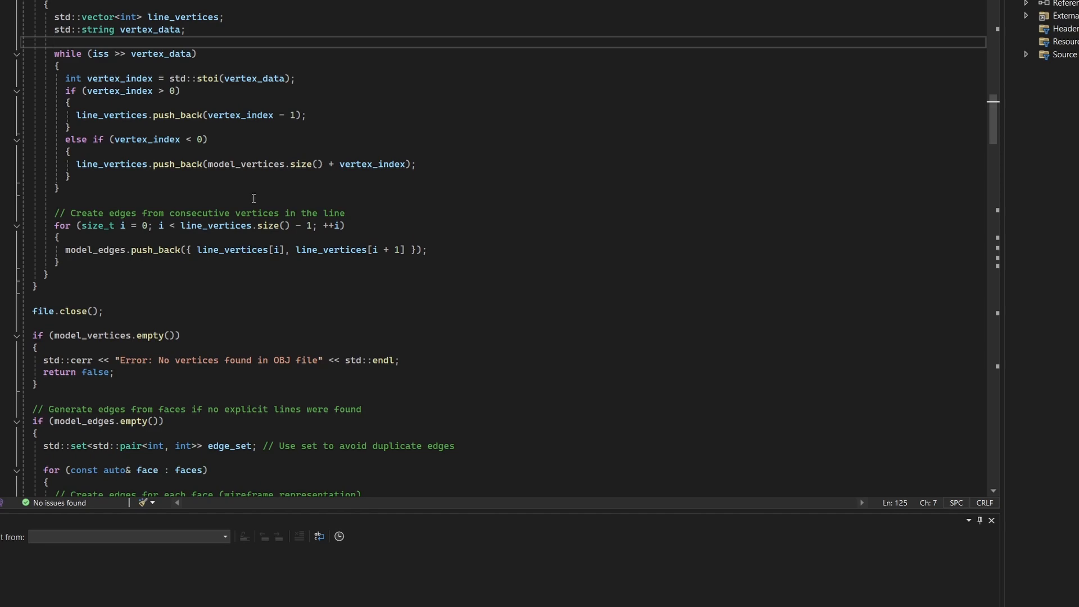
Step: Move through the edge_set generation down to the bounding-box normalization code
scroll("down", 3)
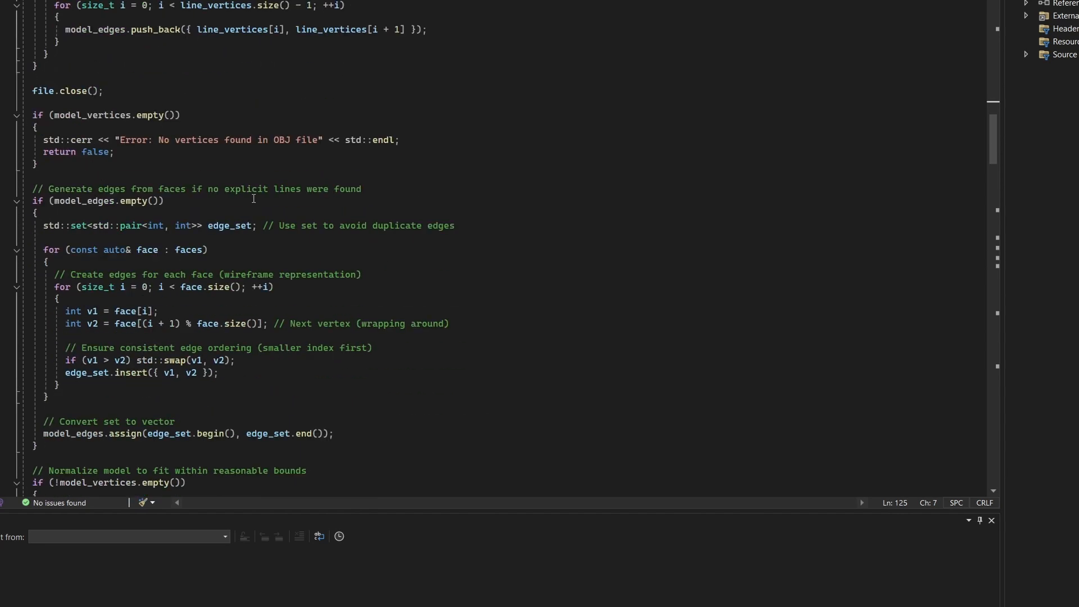
scroll("down", 3)
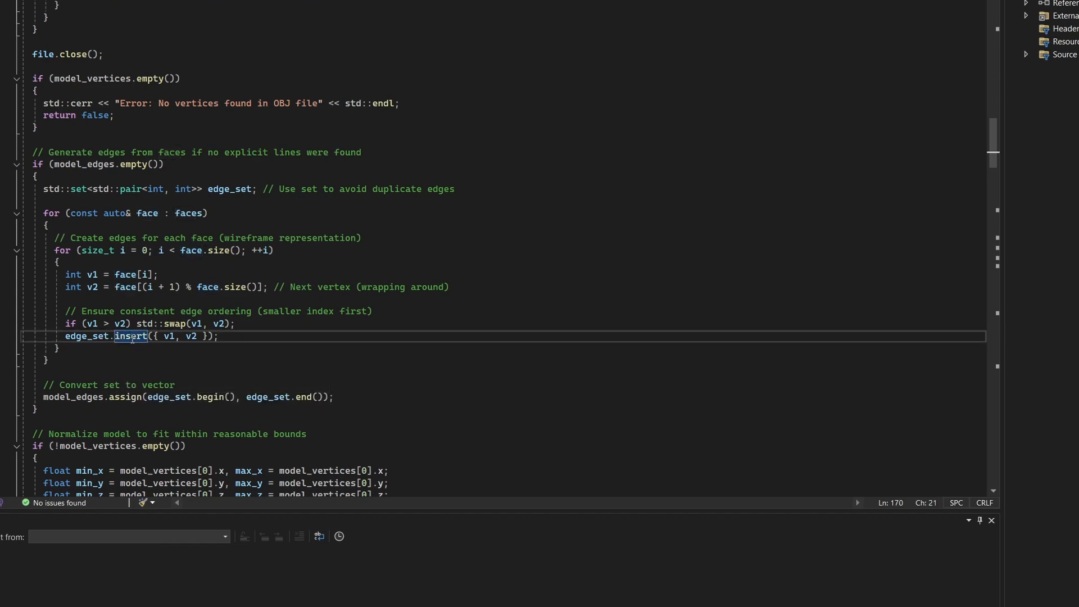
scroll("down", 3)
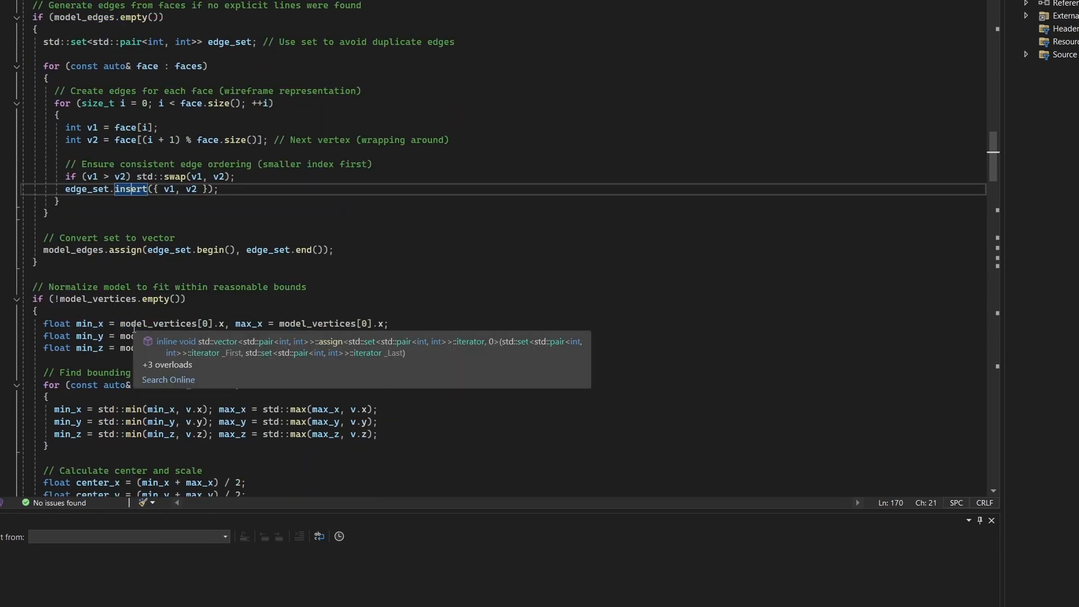
scroll("down", 3)
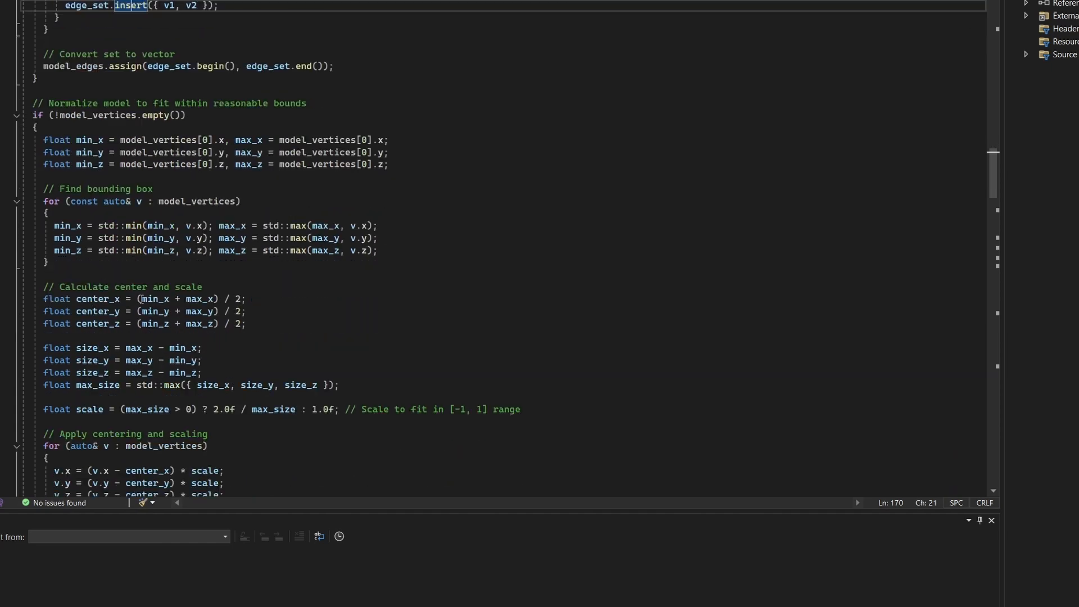
scroll("down", 3)
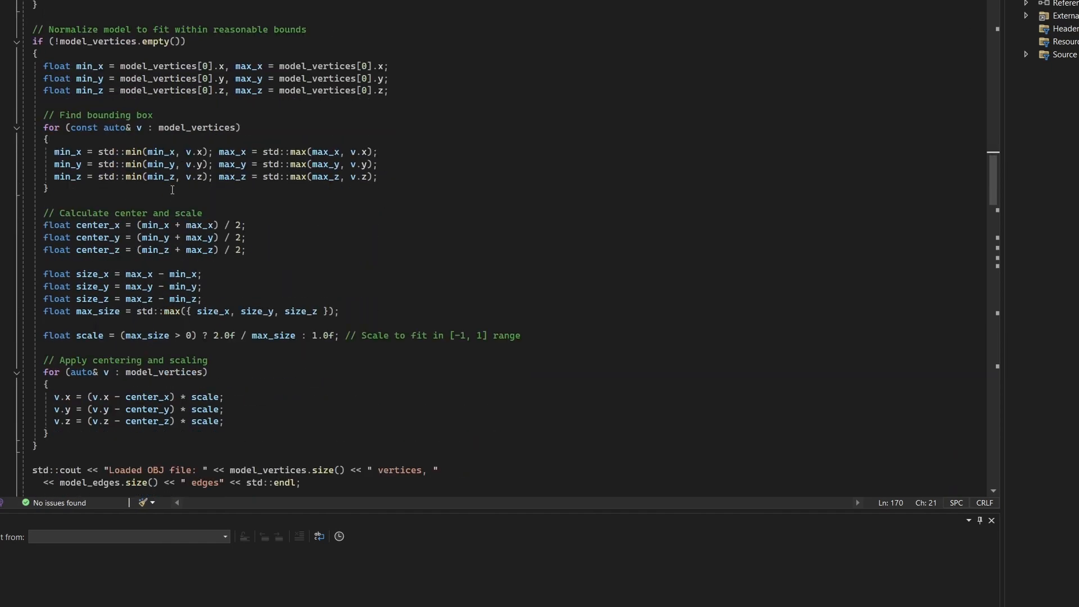
mouse_move(171, 90)
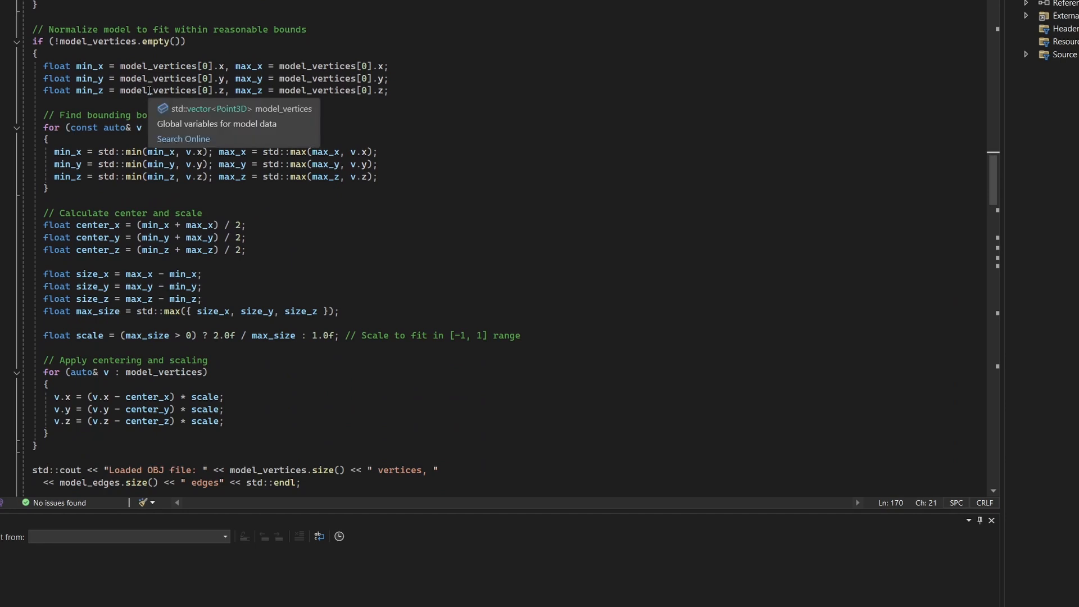
mouse_move(82, 184)
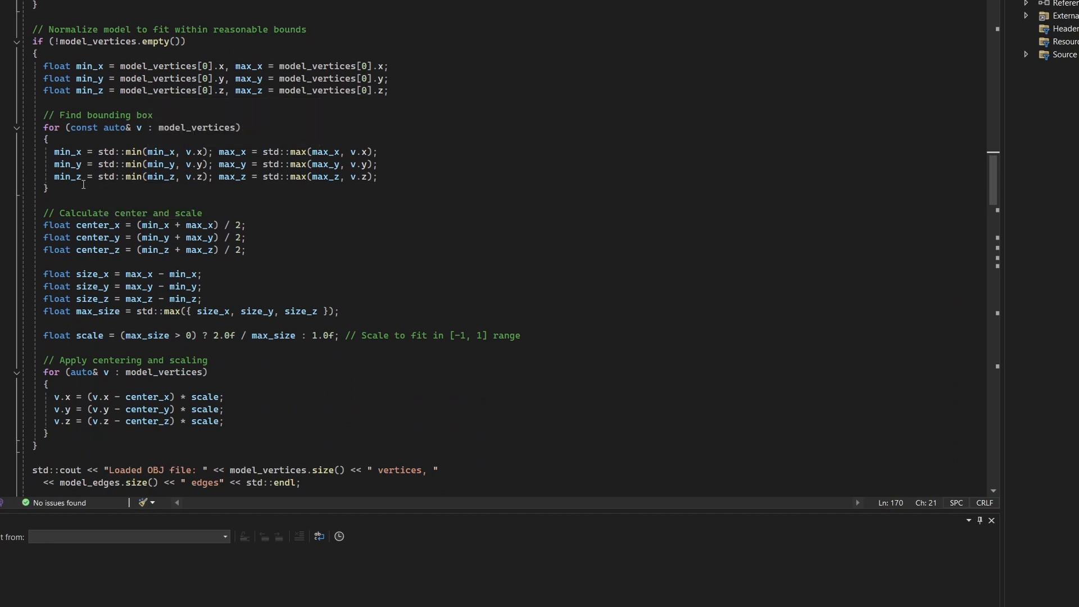
Step: Highlight min_z and max_y uses, then the 'edges' word in the load summary message
left_click(66, 176)
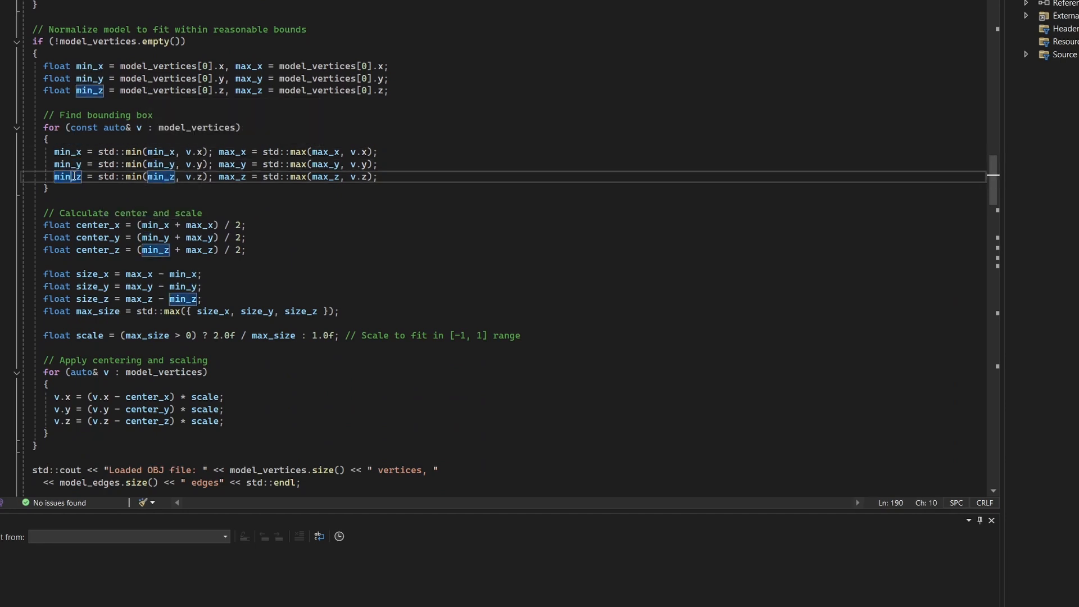
left_click(249, 79)
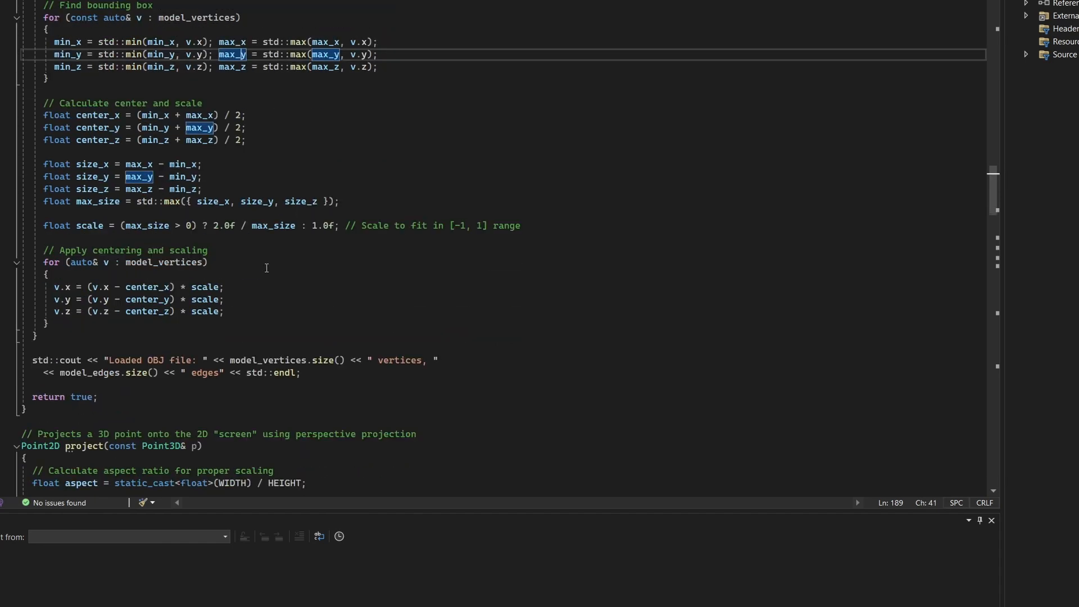
mouse_move(375, 210)
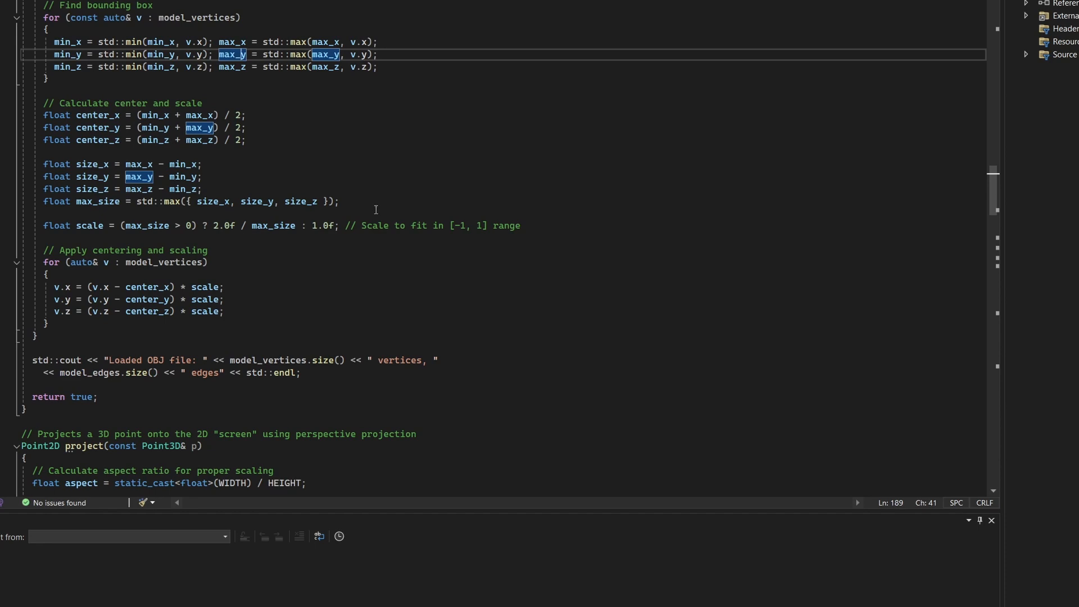
mouse_move(343, 270)
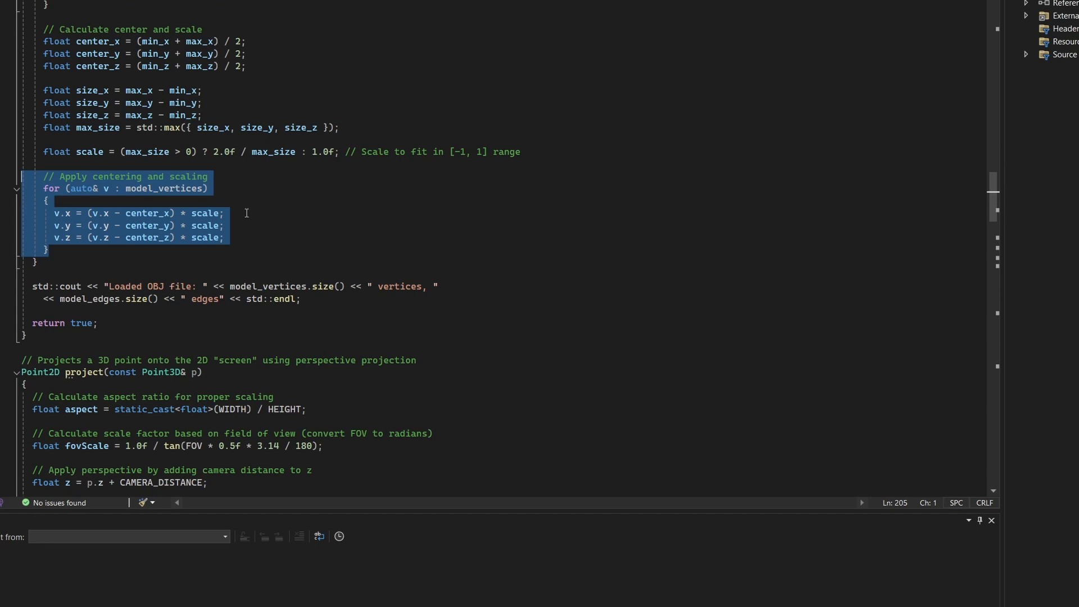
mouse_move(261, 227)
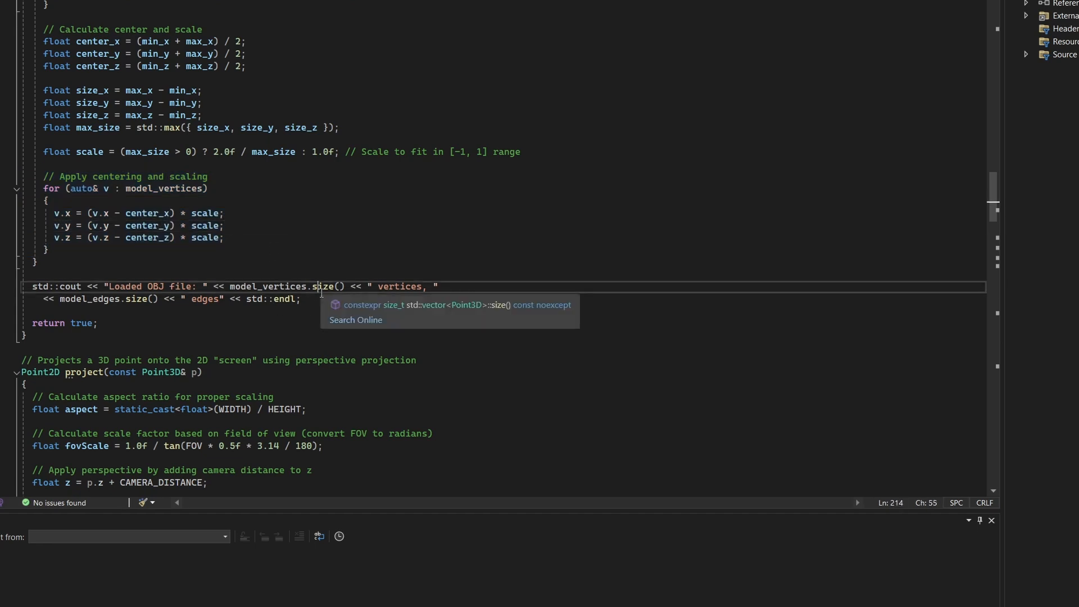
double_click(399, 286)
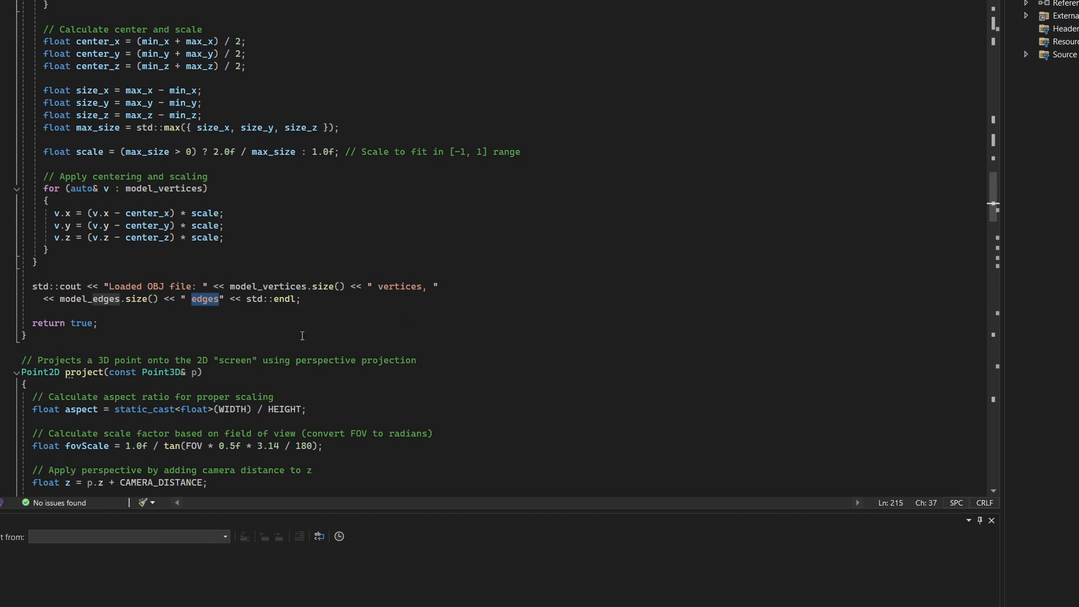
Step: Select the setSquareFont function body, then its call at the start of main
scroll("down", 3)
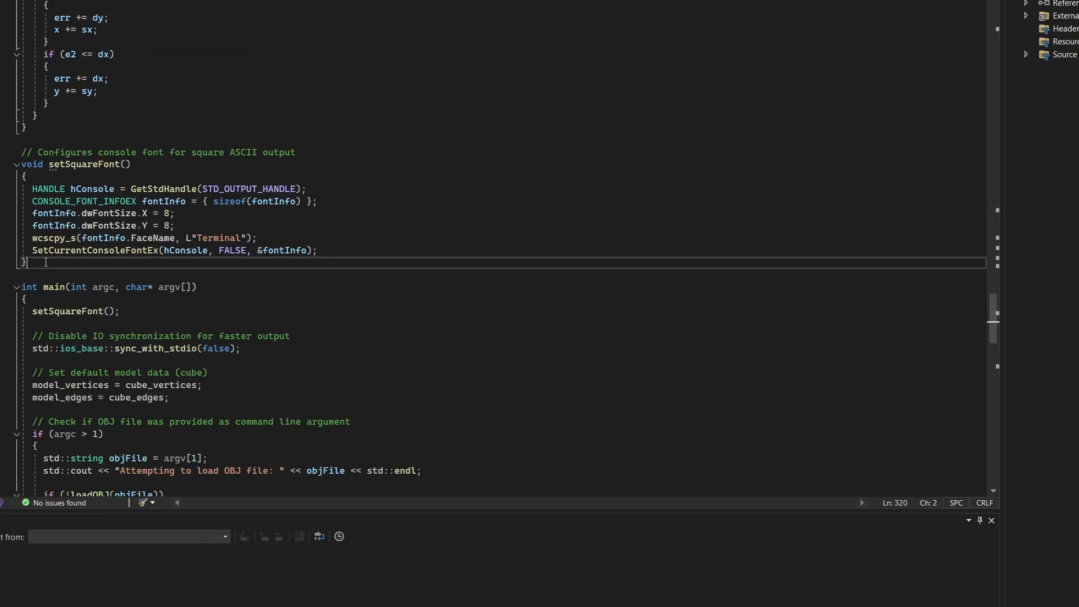
left_click_drag(45, 262, 23, 152)
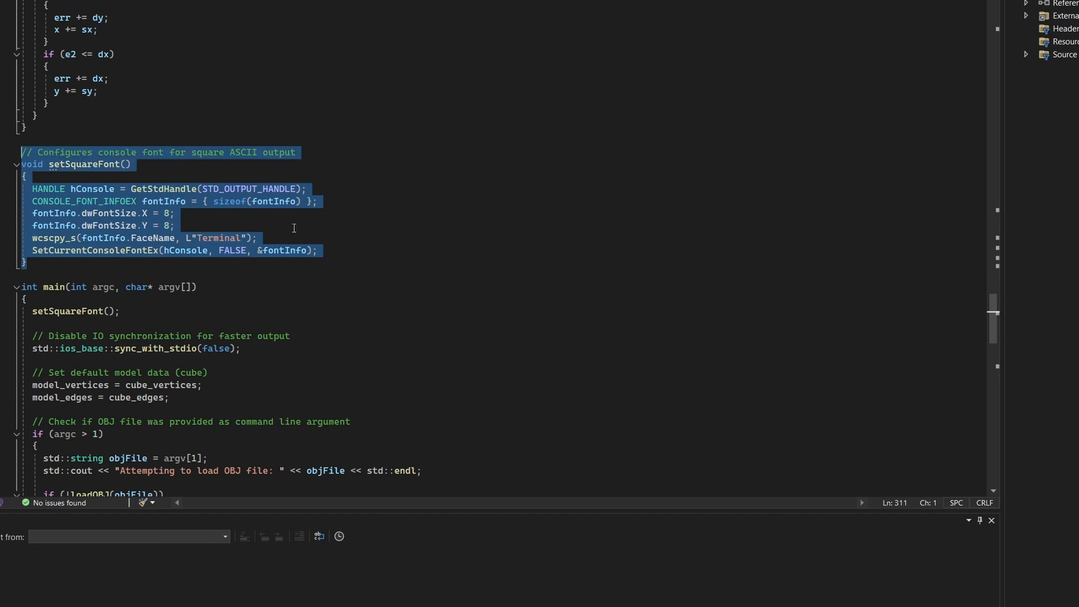
left_click(165, 213)
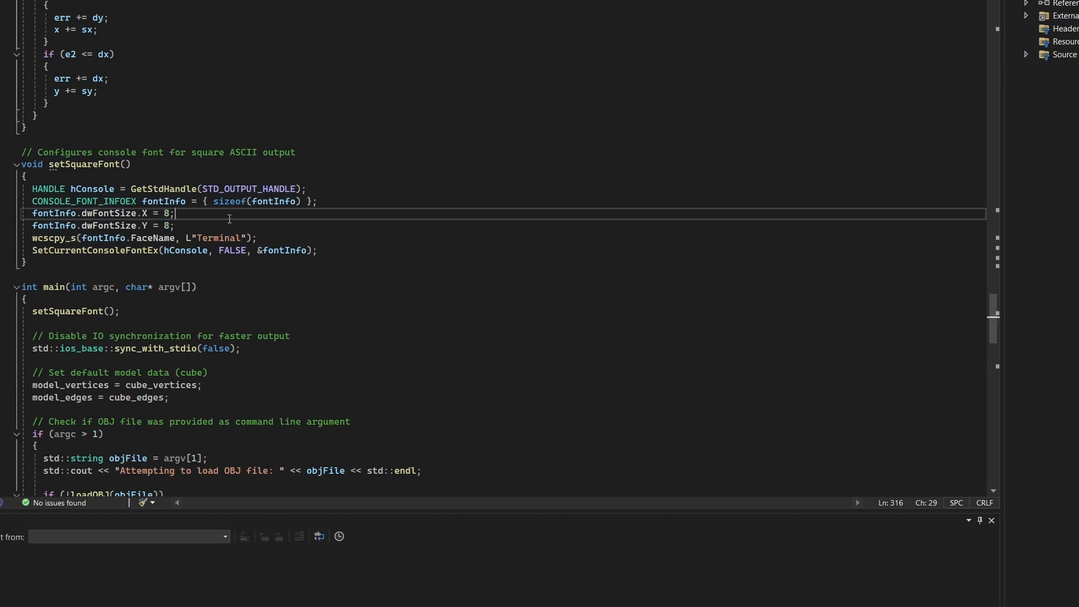
double_click(67, 311)
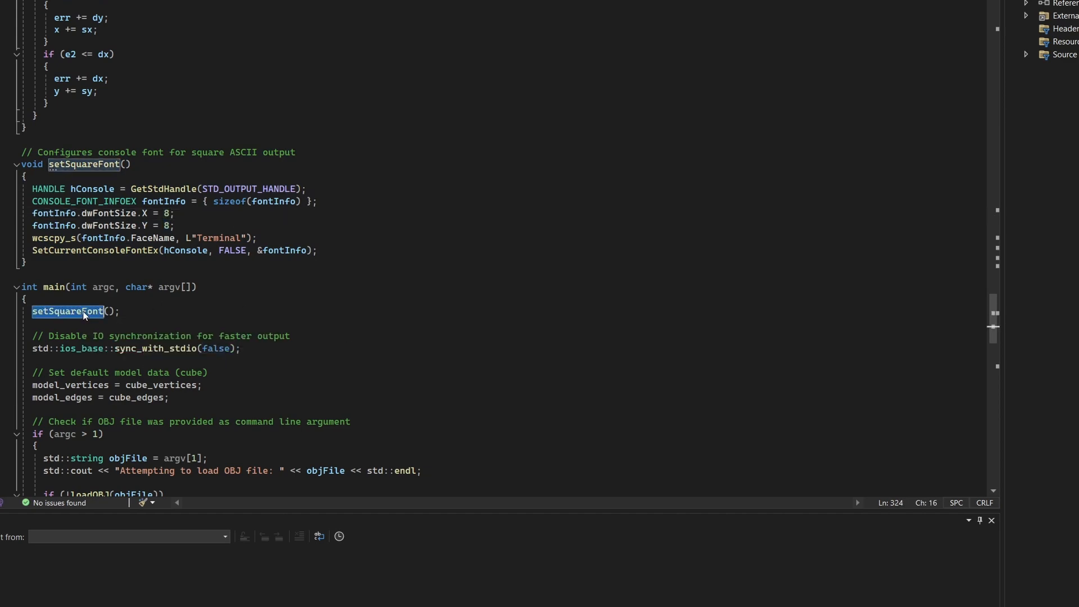